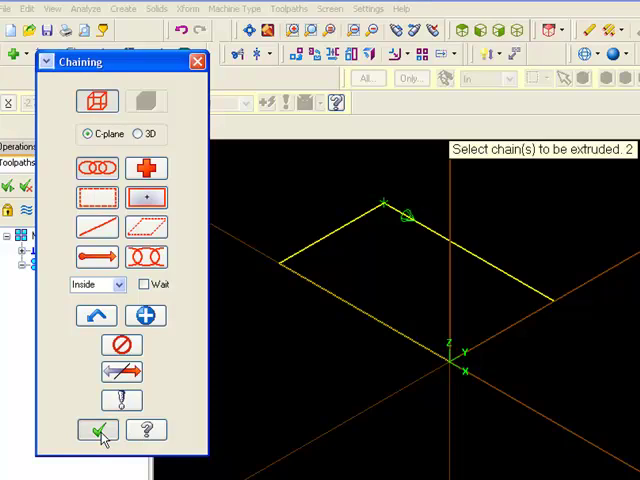
Create the extruded body from the chained rectangle at distance 5.
{"action": "left_click", "coordinate": [96, 428]}
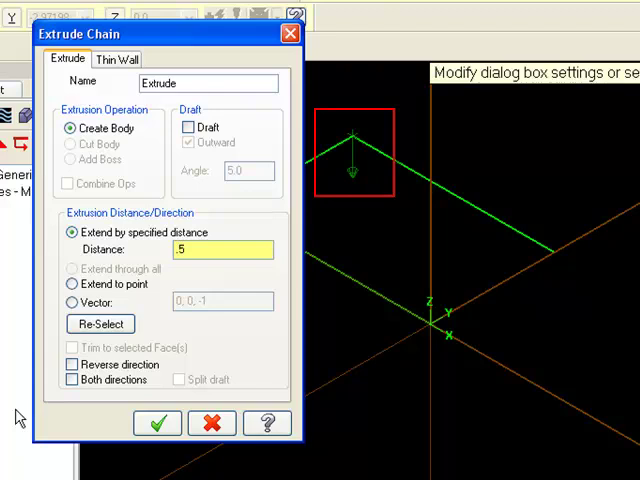
{"action": "left_click", "coordinate": [156, 424]}
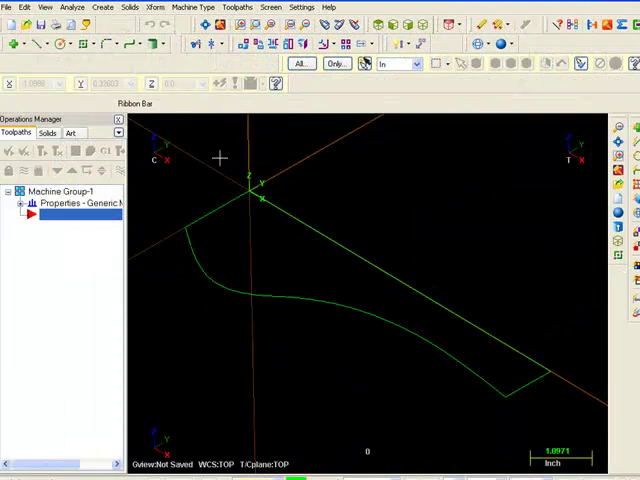
Start a solid from the curved profile via the Solids menu.
{"action": "left_click", "coordinate": [204, 8]}
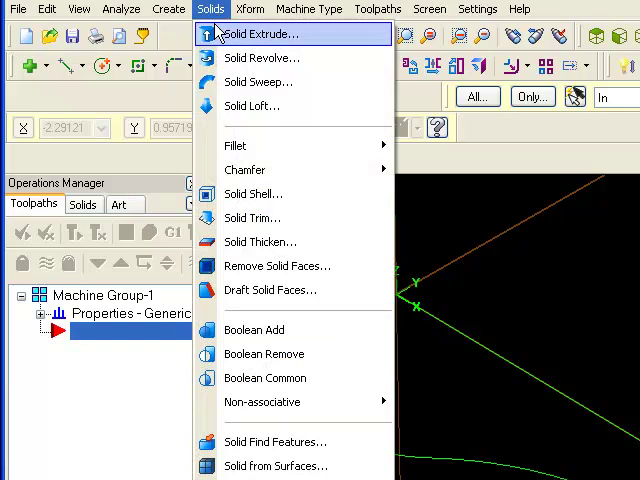
{"action": "left_click", "coordinate": [260, 56]}
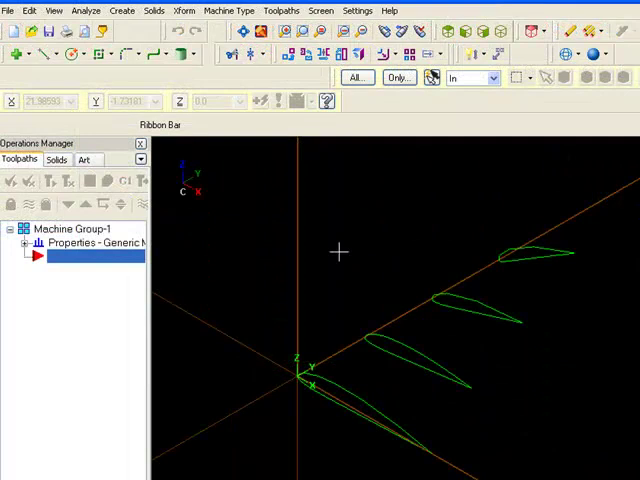
Create a lofted body through the chained airfoil cross-sections with Solid Loft.
{"action": "left_click", "coordinate": [154, 12]}
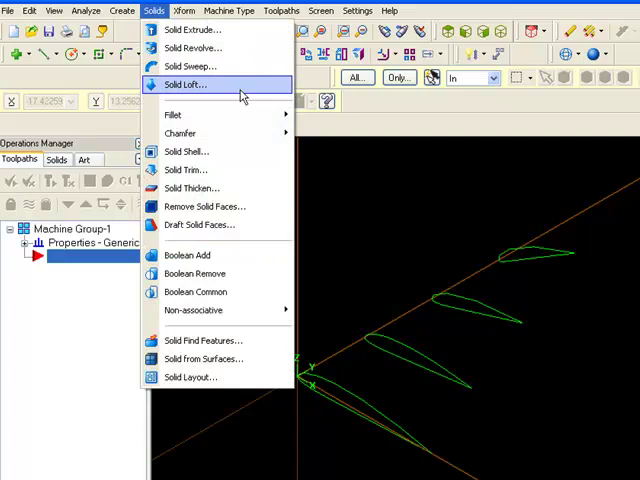
{"action": "left_click", "coordinate": [188, 84]}
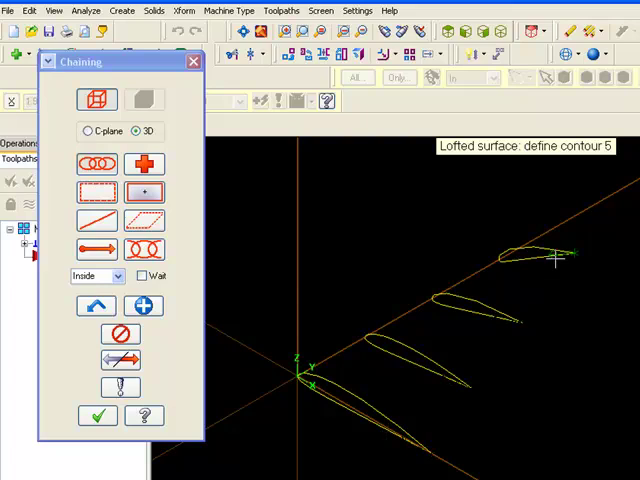
{"action": "left_click", "coordinate": [96, 416]}
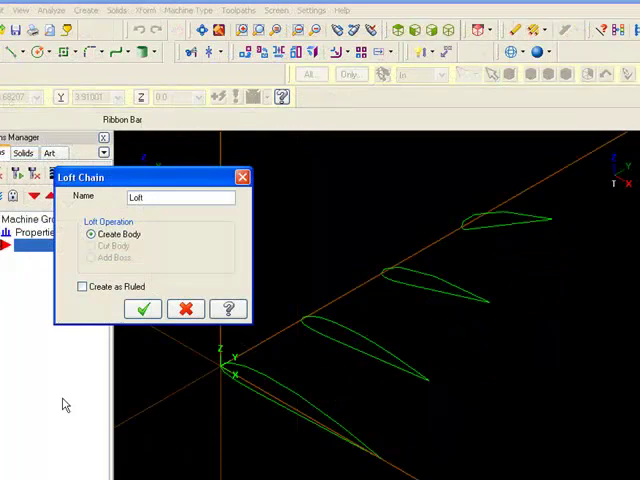
{"action": "left_click", "coordinate": [142, 308]}
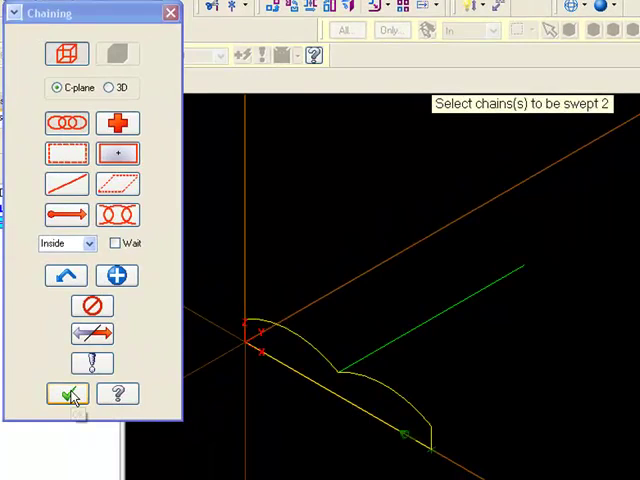
Accept the chained small profile as the section for the Solid Sweep.
{"action": "left_click", "coordinate": [72, 392]}
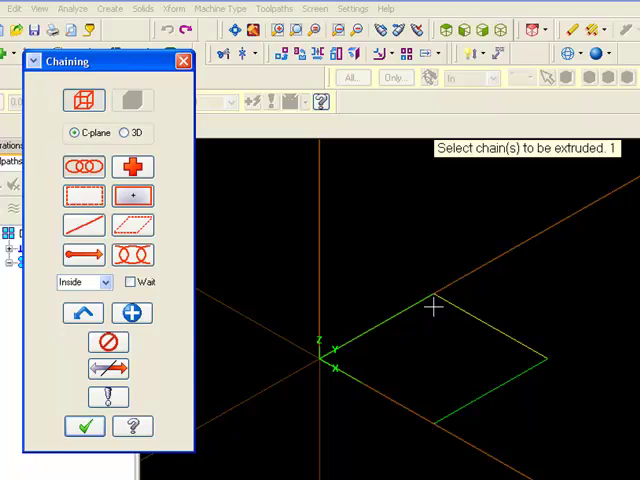
Extrude the chained rectangle 1.0 with a 5.0° draft into a tapered block.
{"action": "left_click", "coordinate": [84, 424]}
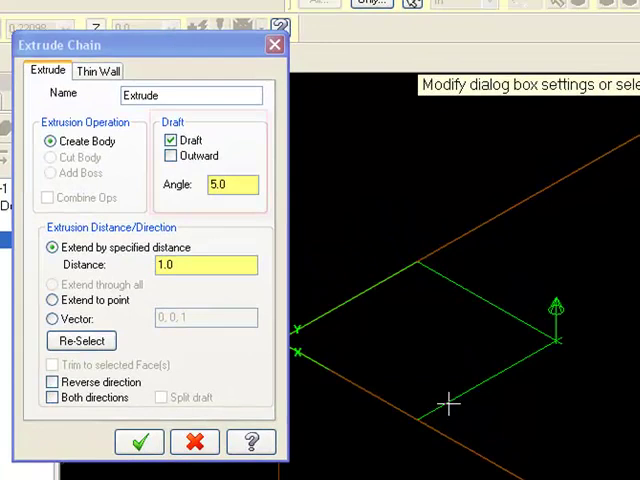
{"action": "left_click", "coordinate": [140, 440]}
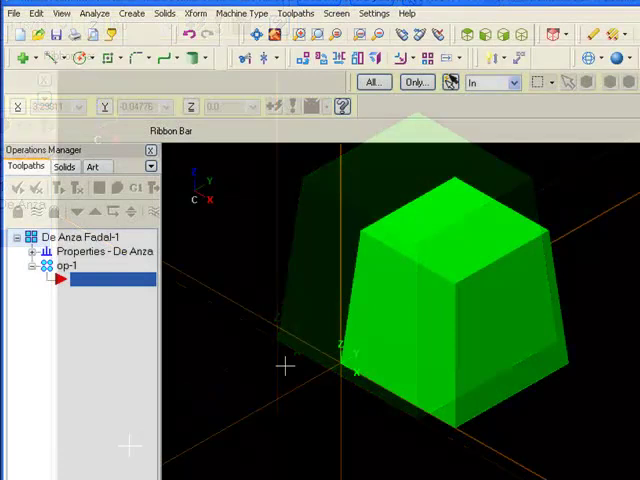
Reopen the Extrude parameters from the Solids history, showing 5° draft and distance 1.
{"action": "left_click", "coordinate": [64, 166]}
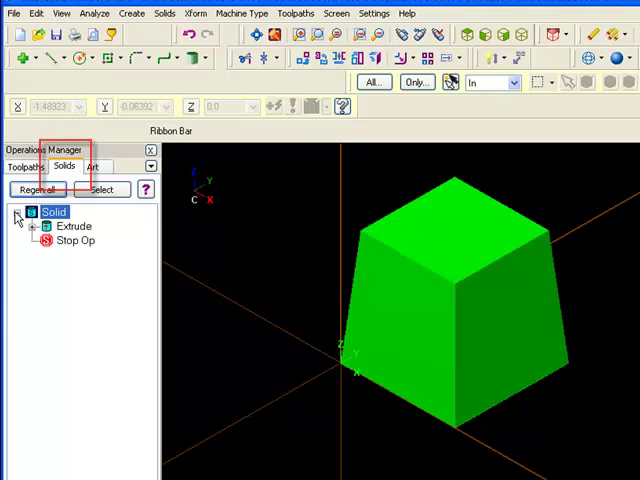
{"action": "double_click", "coordinate": [72, 226]}
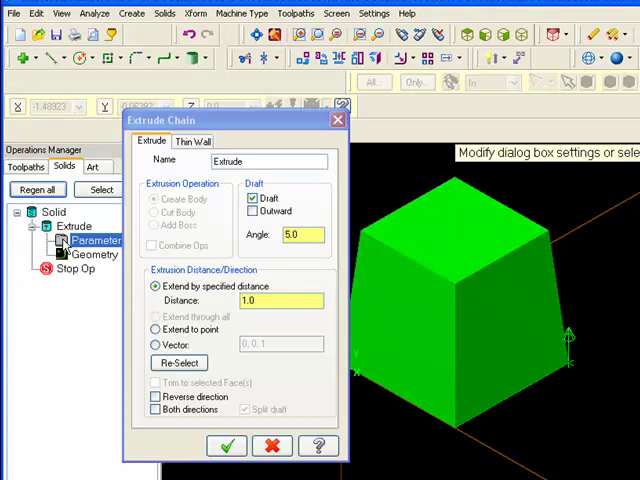